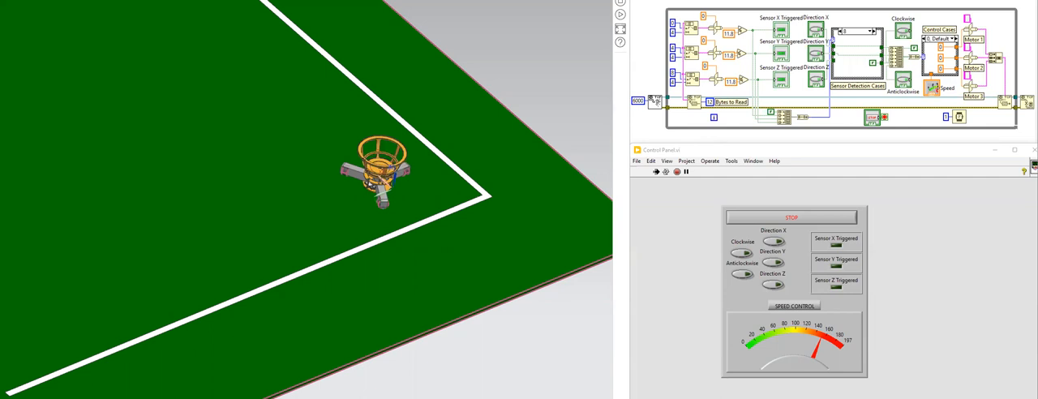
pyautogui.moveTo(474, 260)
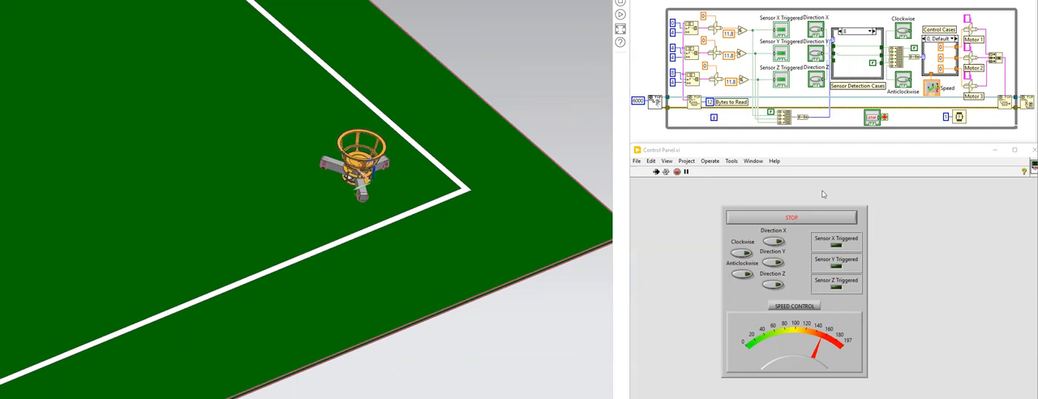
pyautogui.moveTo(840, 246)
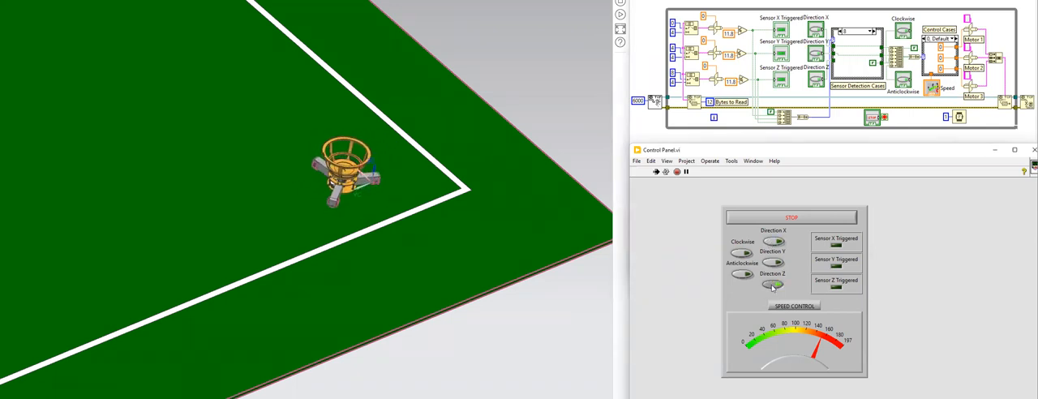
# Flip Direction Z and rotation, drive until Sensor Y triggers, then reverse Direction X.
pyautogui.click(744, 253)
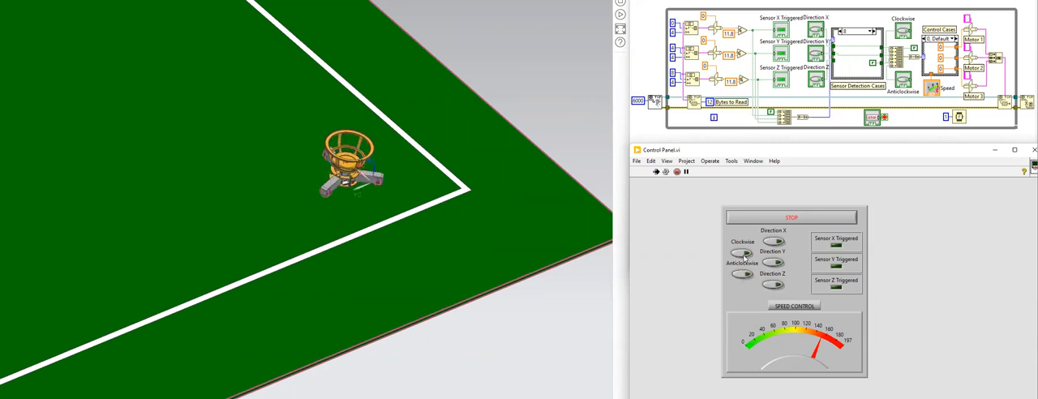
pyautogui.click(742, 274)
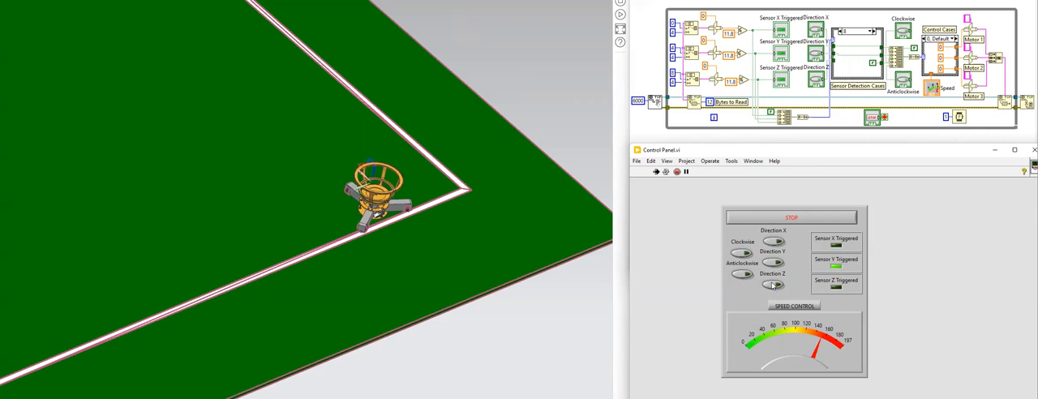
pyautogui.click(773, 241)
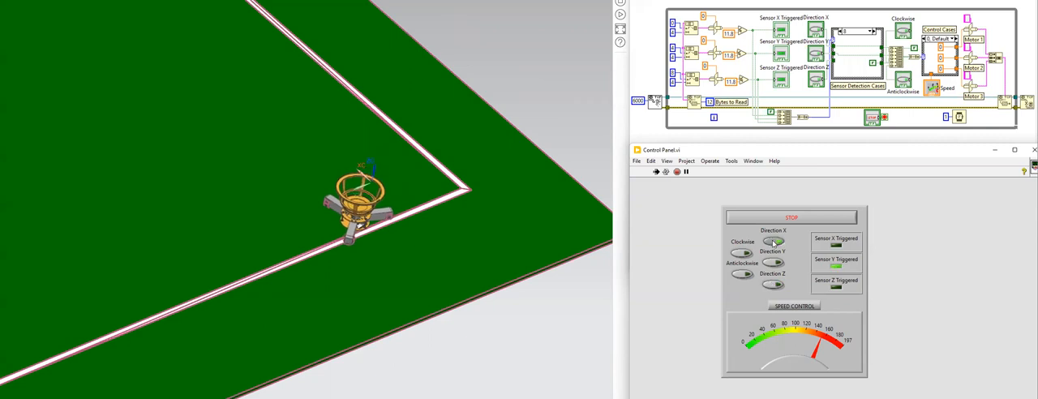